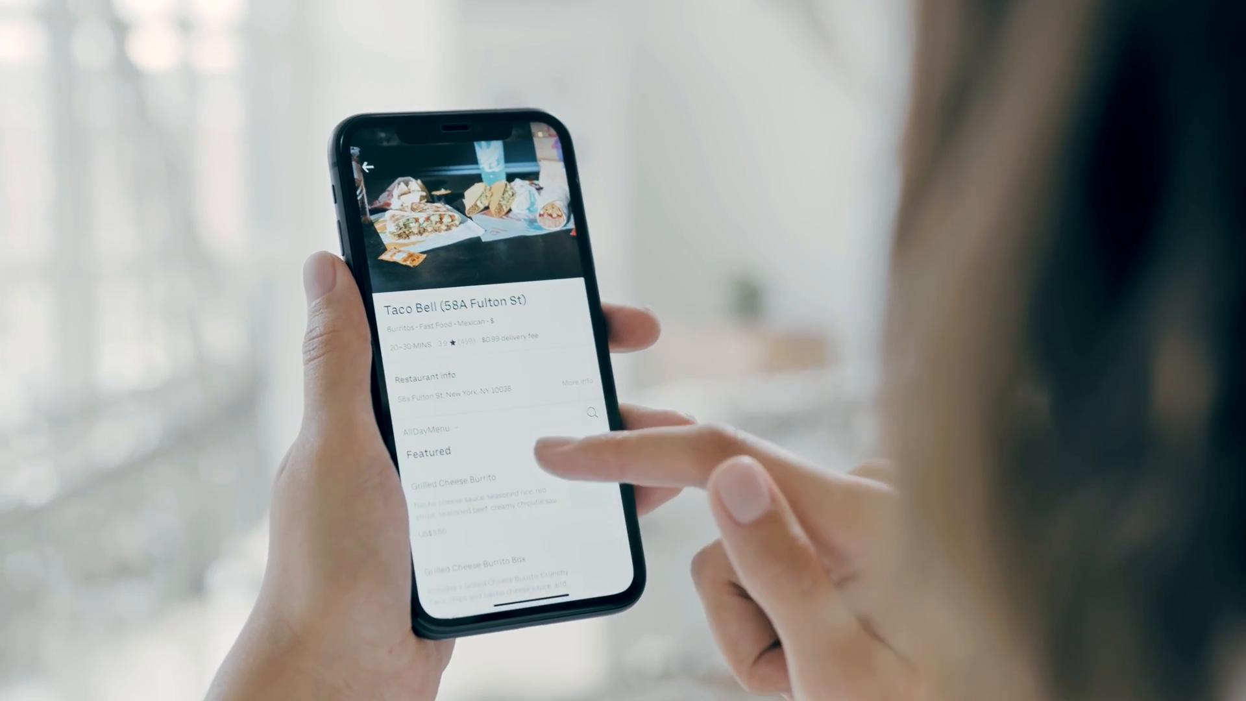
# Return a 100×100 yellow View with a transform translateX style
pyautogui.scroll(-3)
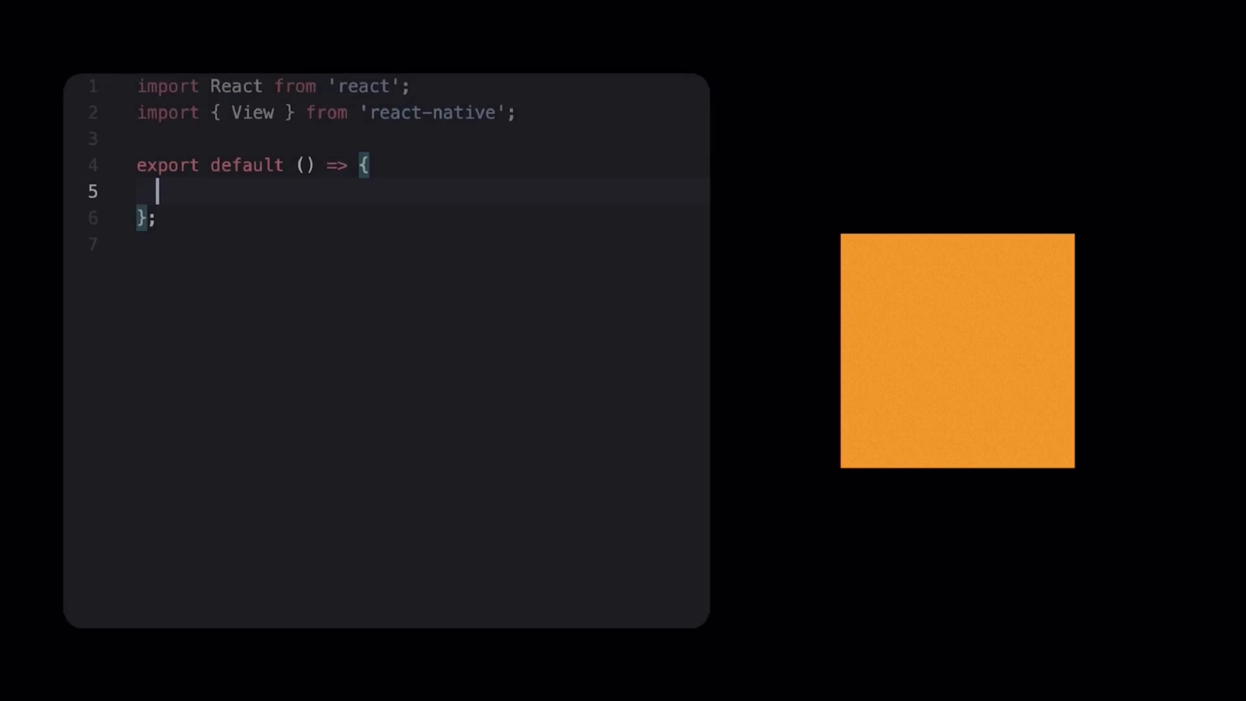
pyautogui.write('return (')
pyautogui.write('{')
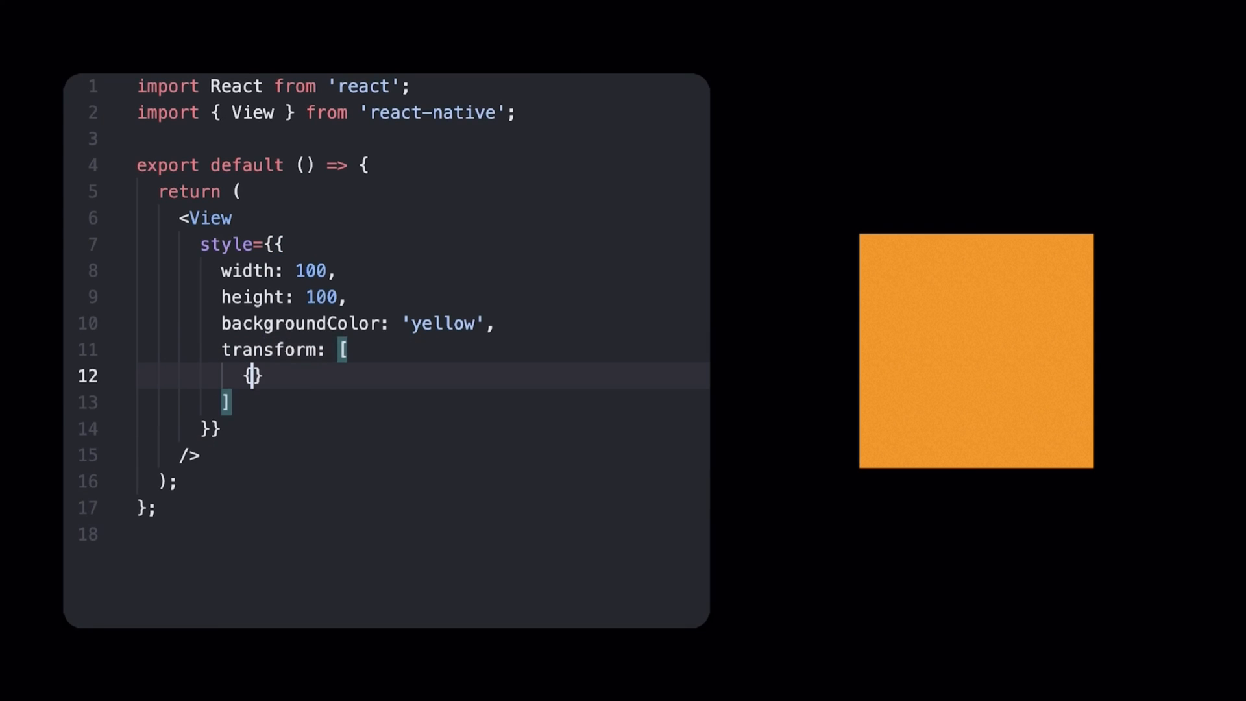
pyautogui.write('translateX: 0')
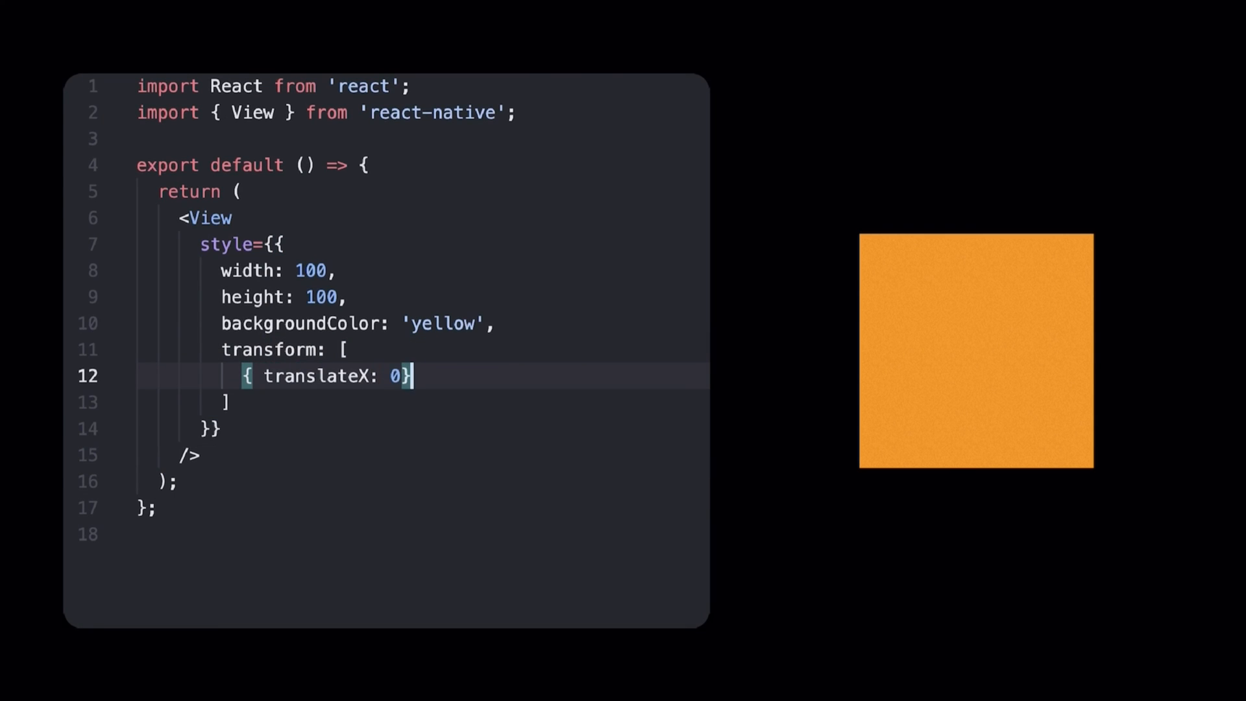
# Add const [translation, setTranslation] = useState(0) and bind translateX to it
pyautogui.write('const')
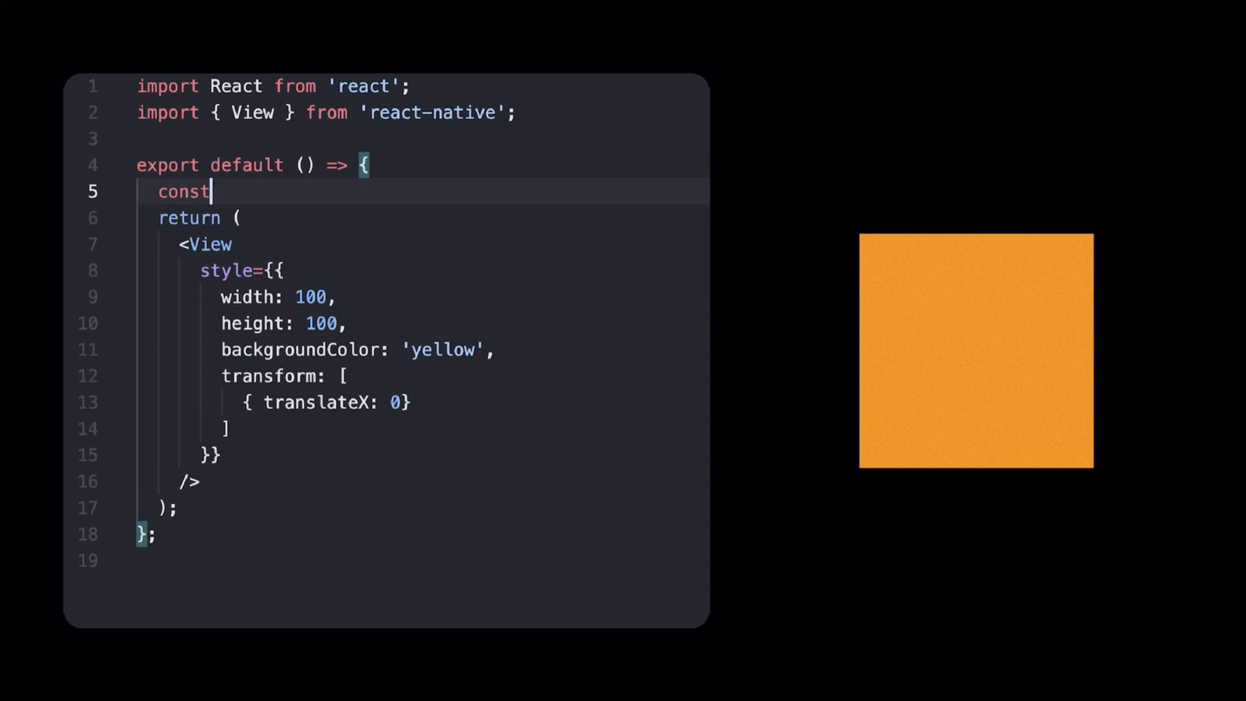
pyautogui.write('[translation, setTranslation] = useState(')
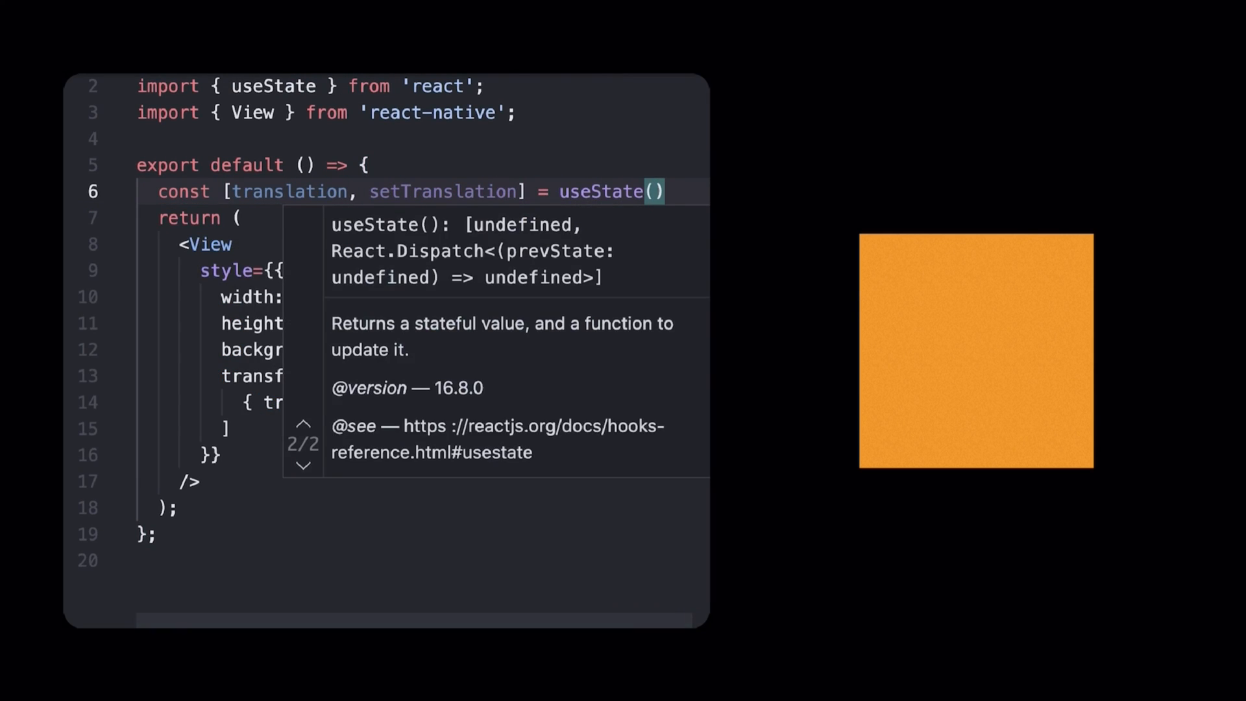
pyautogui.write('0')
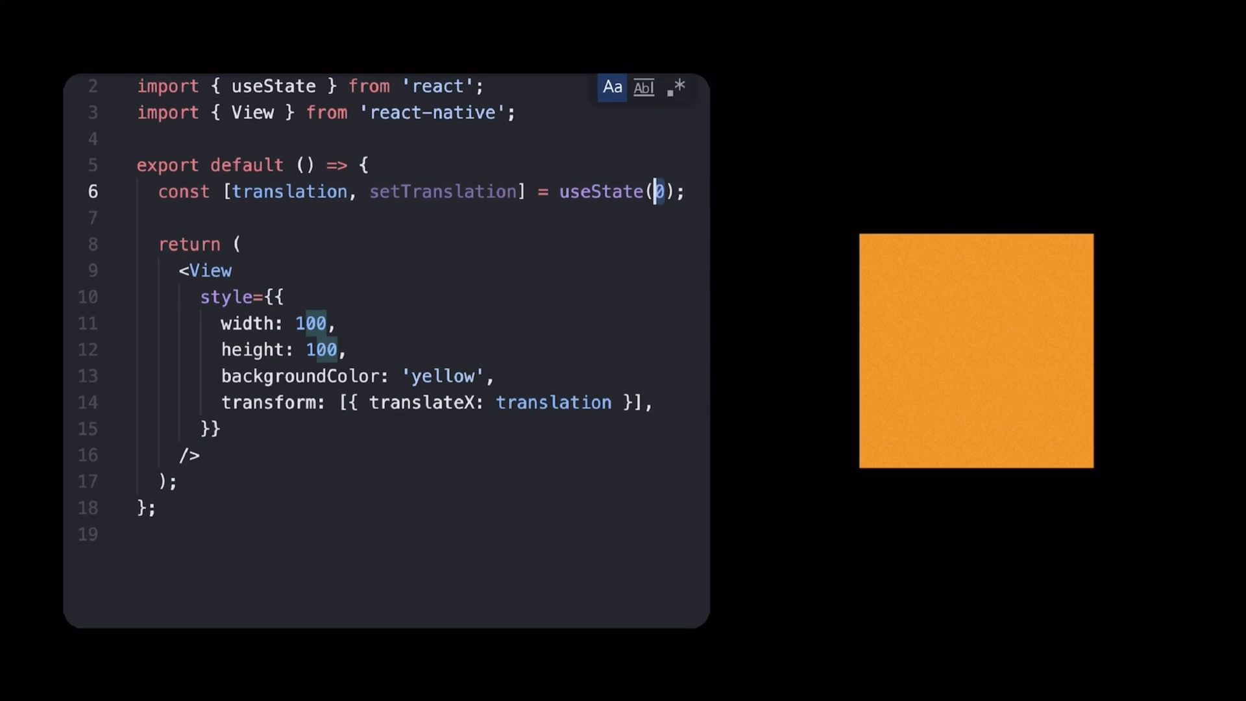
pyautogui.write('50')
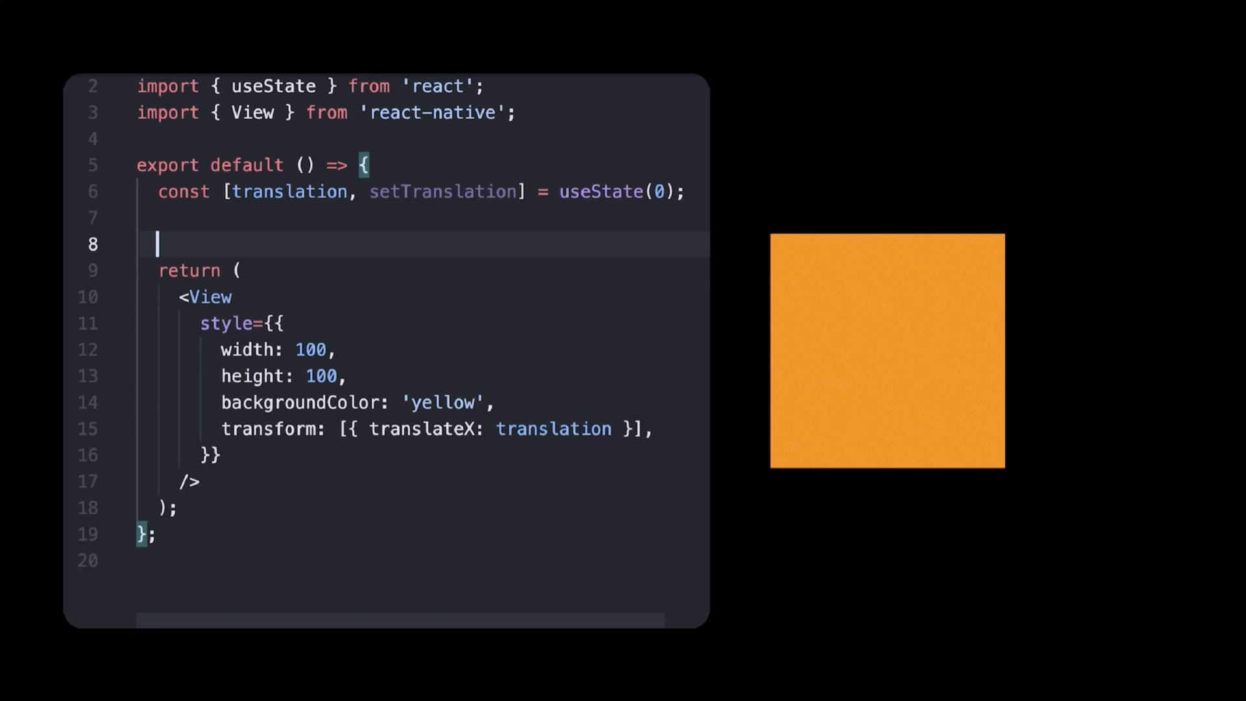
# Add a useEffect loop to 50 scheduling setTimeout(() => setTranslation(i), 25 * i), importing useEffect
pyautogui.write('useEffect(() => {')
pyautogui.write('}, [])')
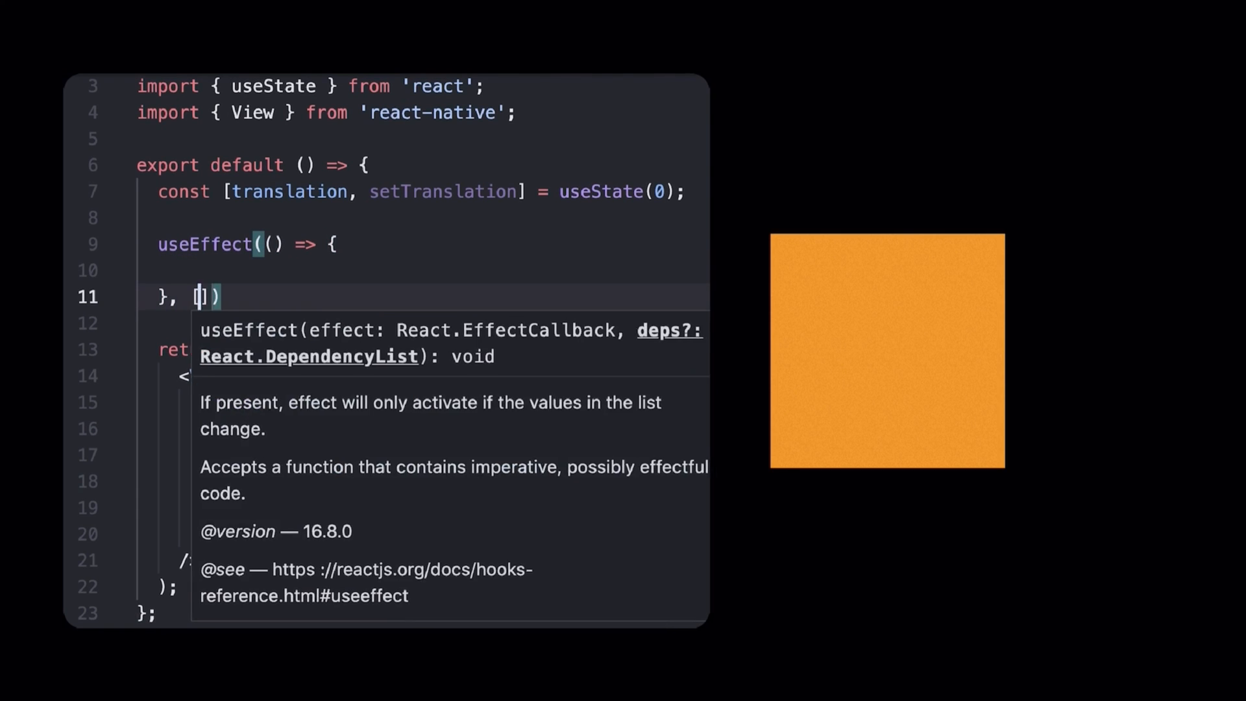
pyautogui.write('setTranslation')
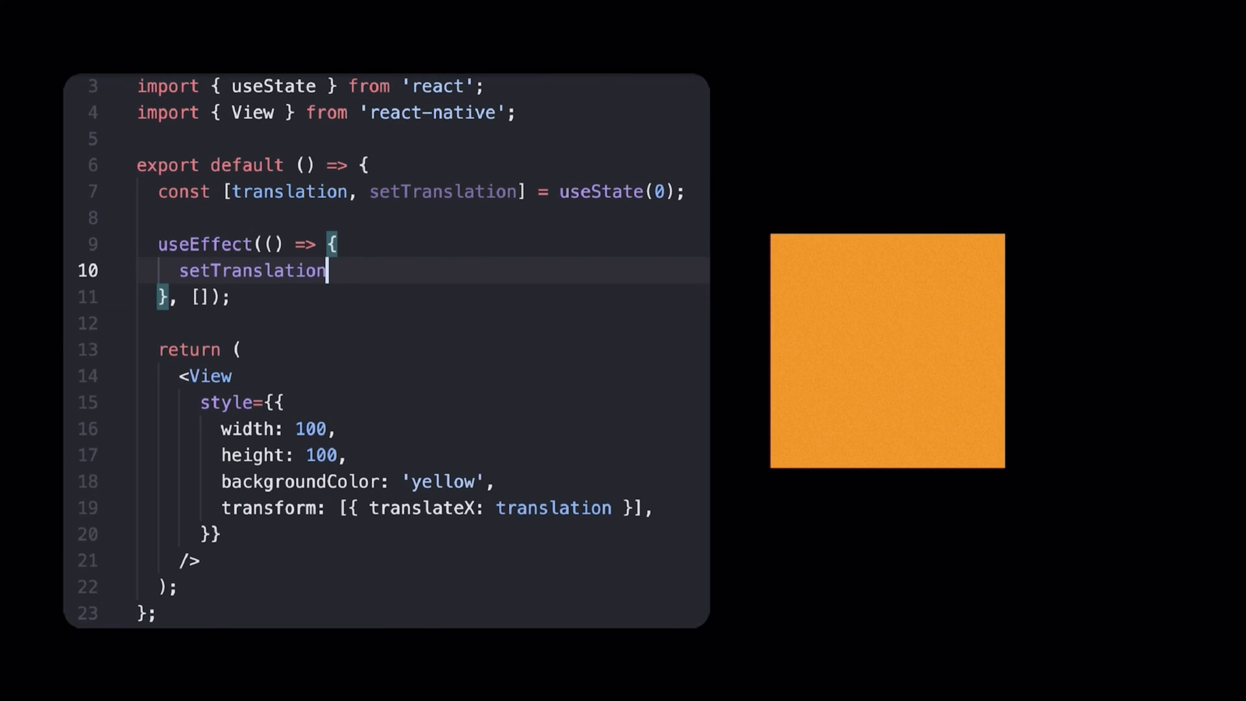
pyautogui.write('(50);')
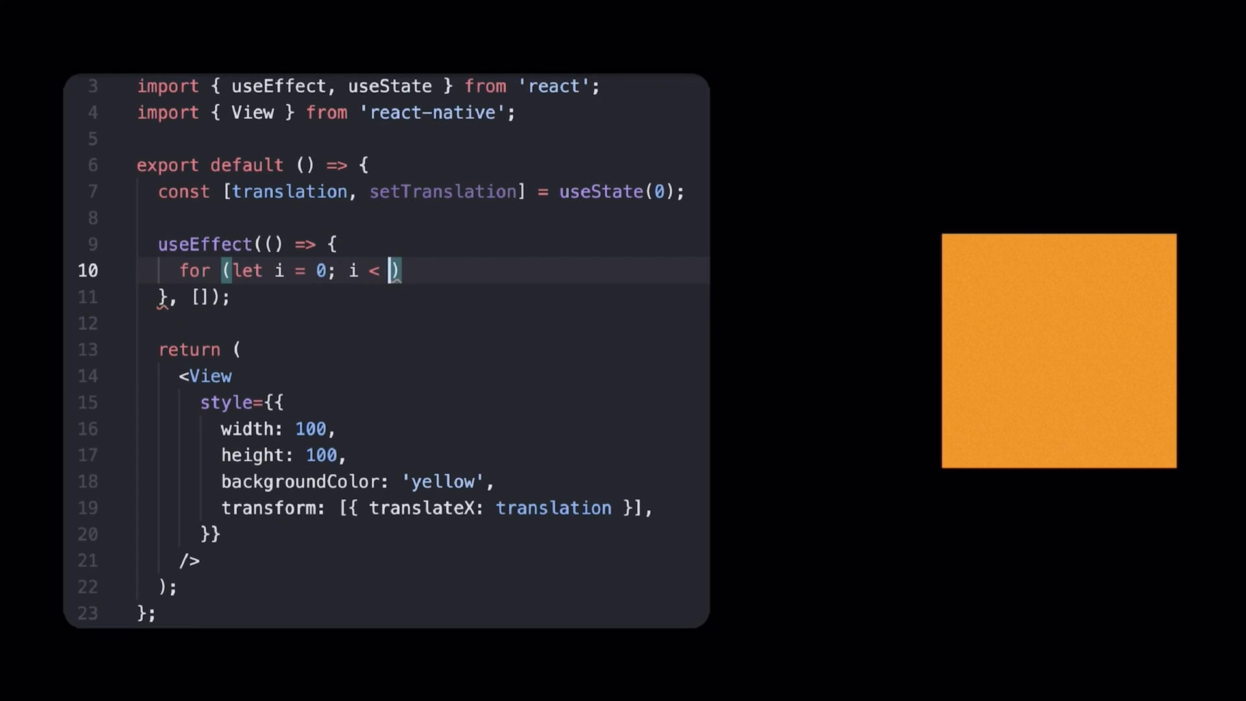
pyautogui.write('setTimeout(() => {')
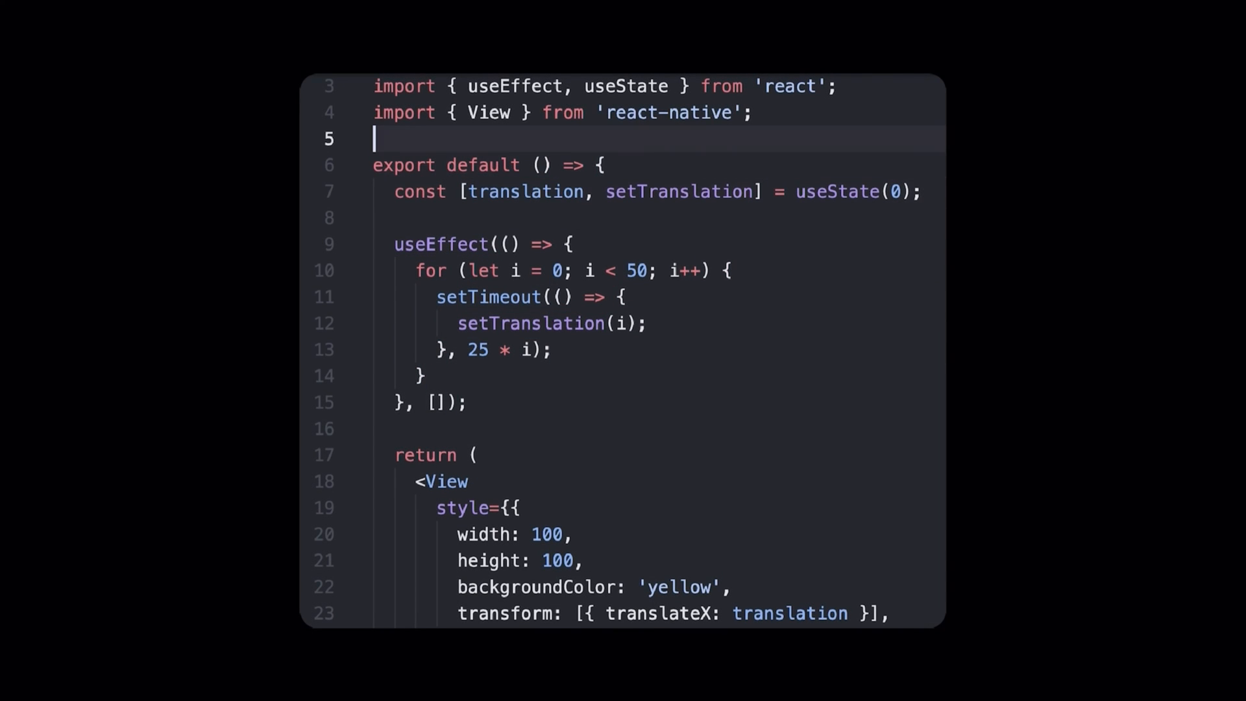
# Import Animated and make translation useRef(new Animated.Value(0)).current, rendering Animated.View
pyautogui.write('Animated,')
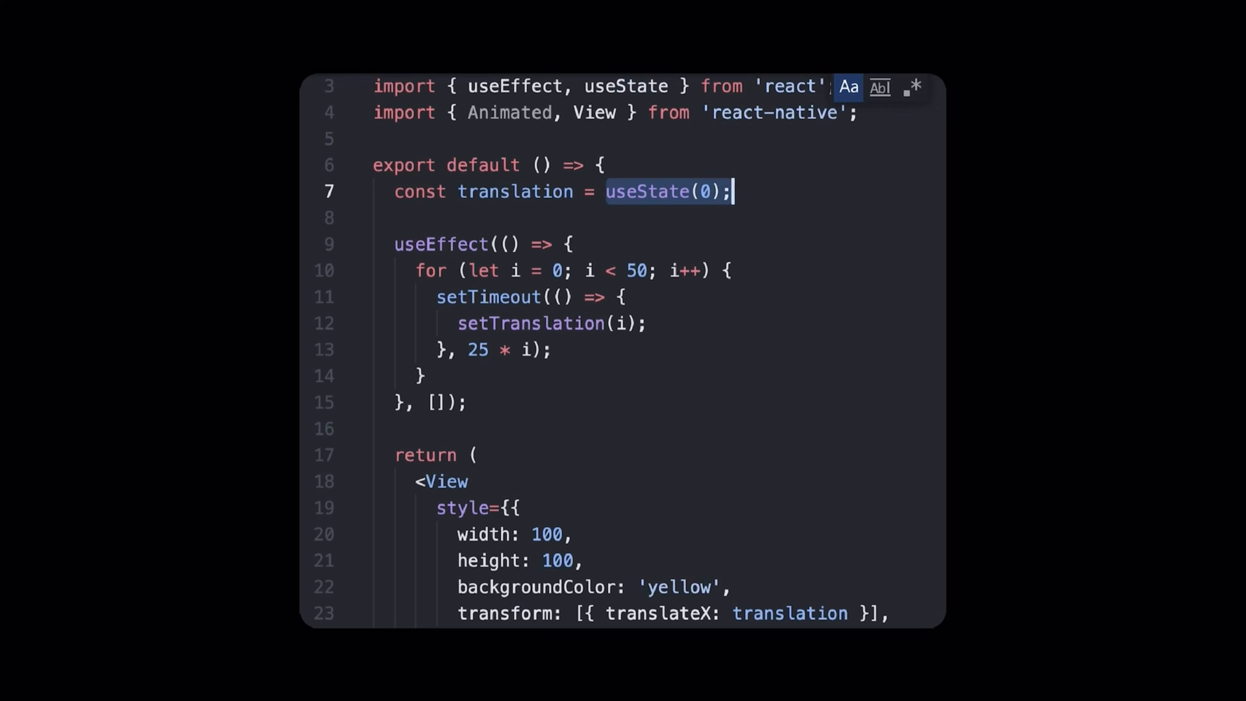
pyautogui.write('new Animated.')
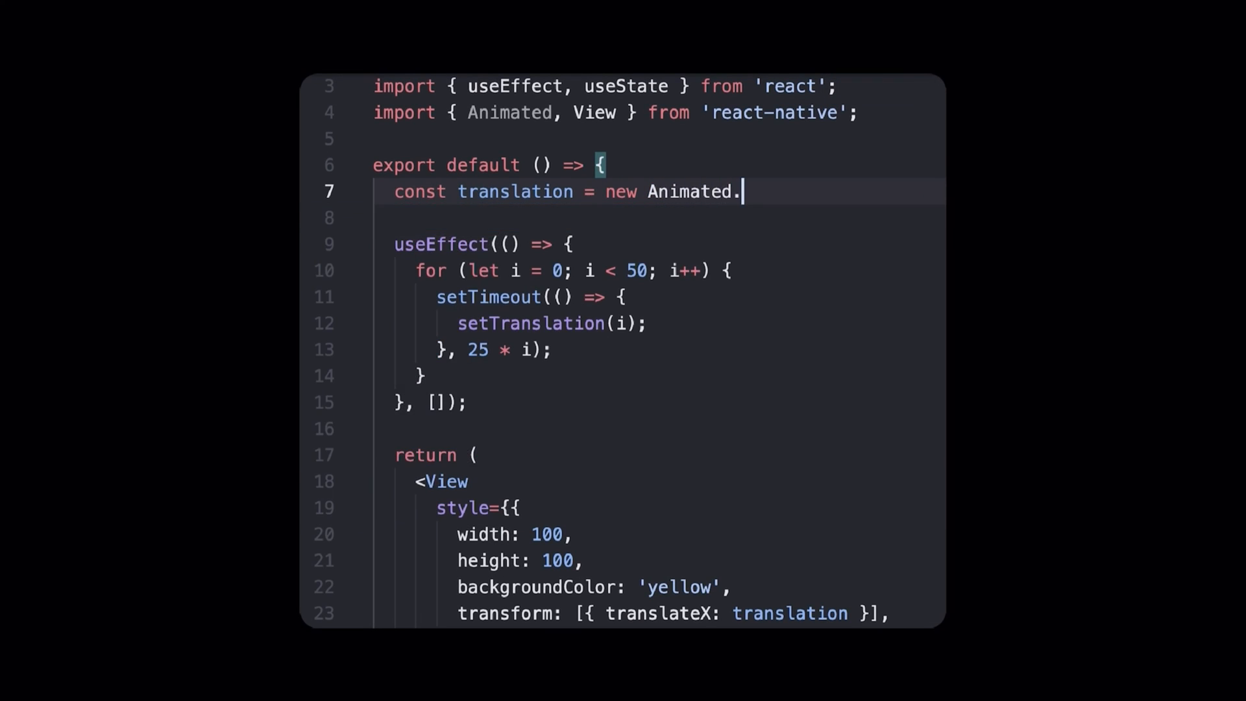
pyautogui.write('Value(0);')
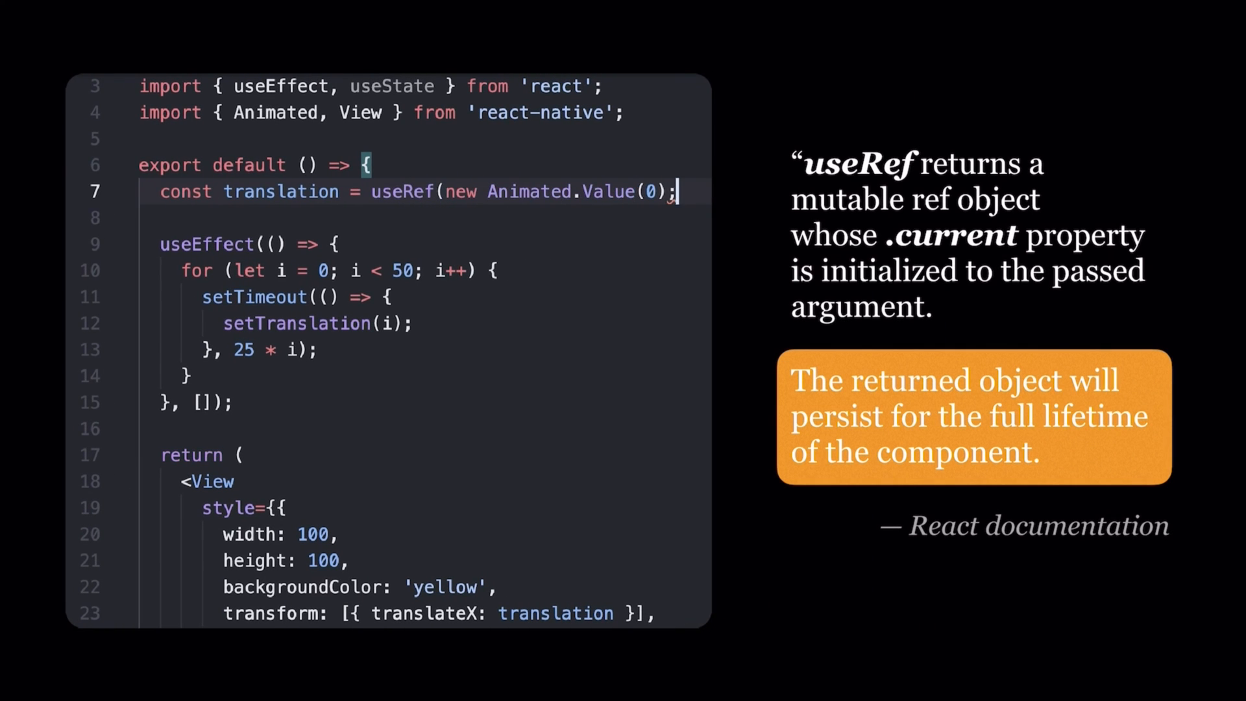
pyautogui.write('.cu')
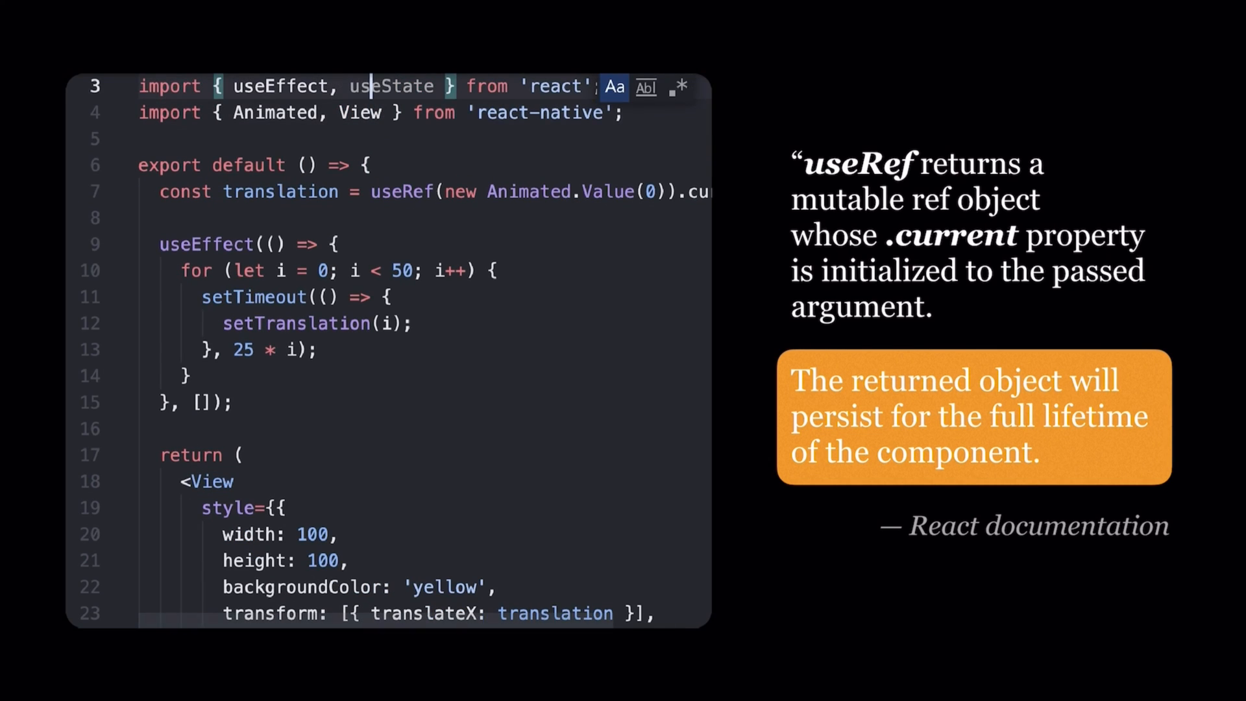
pyautogui.write('useRef')
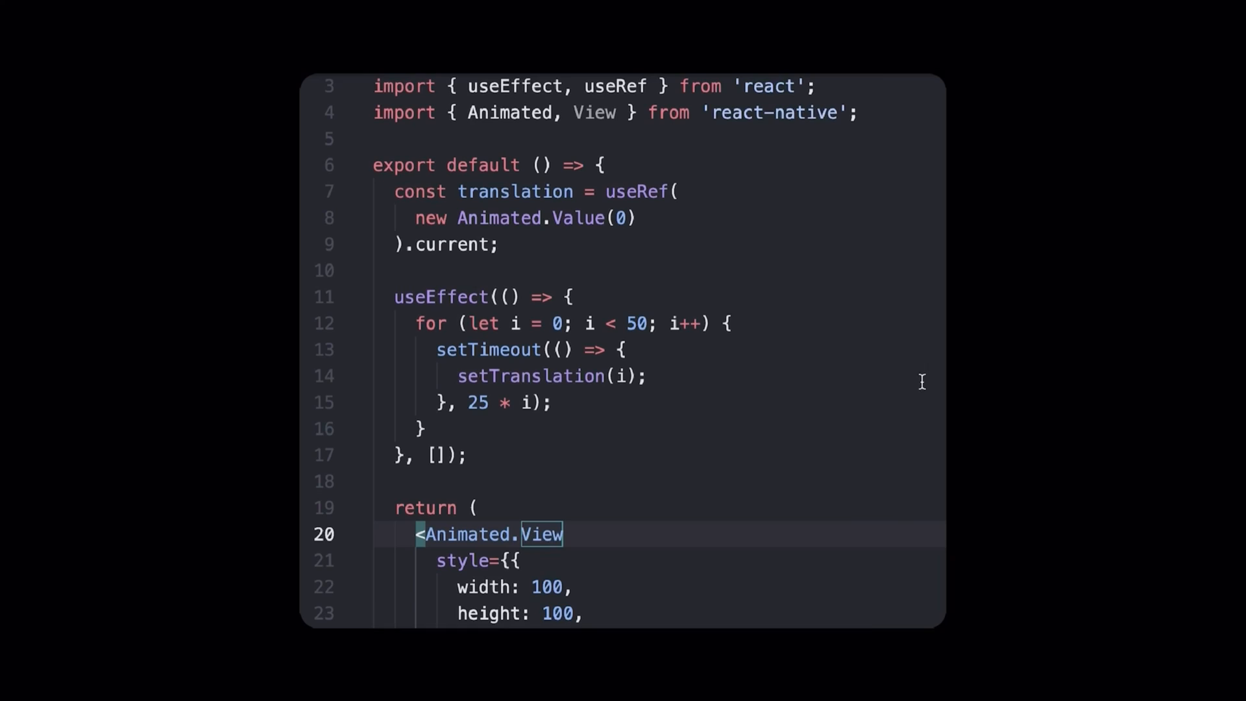
# Replace setTranslation(i) with translation.setValue(i) inside the timeout loop
pyautogui.scroll(-3)
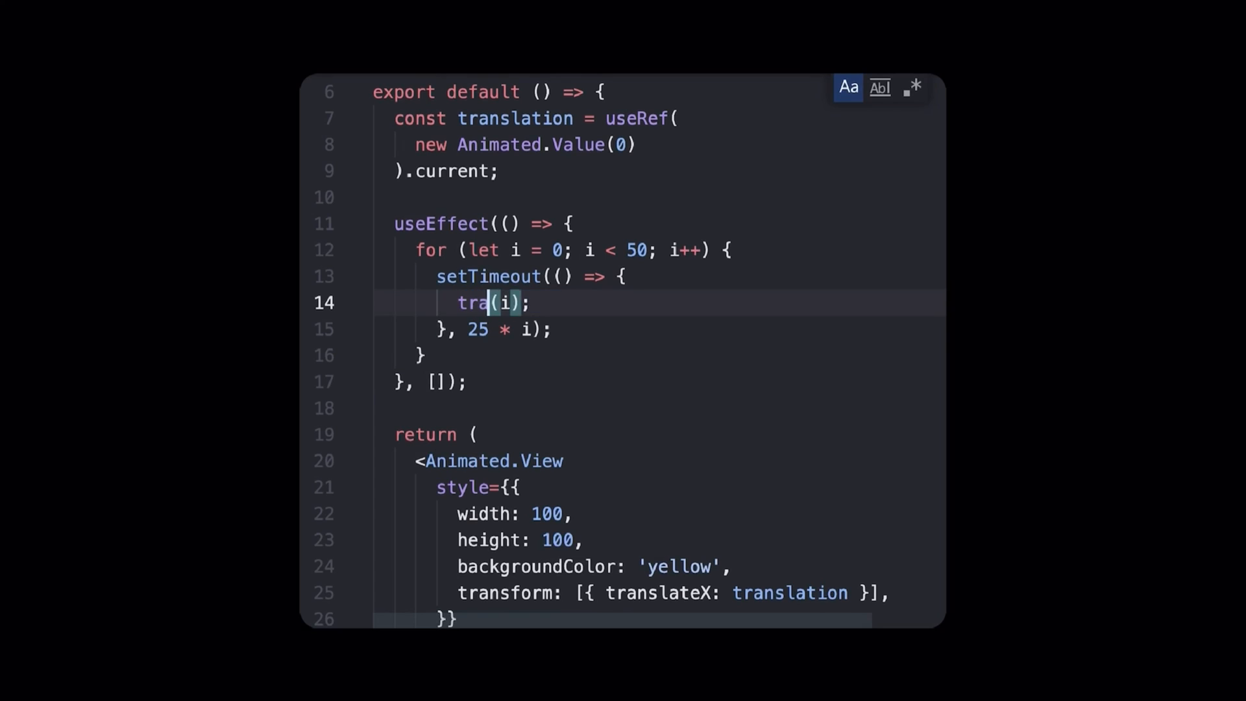
pyautogui.write('translation.s')
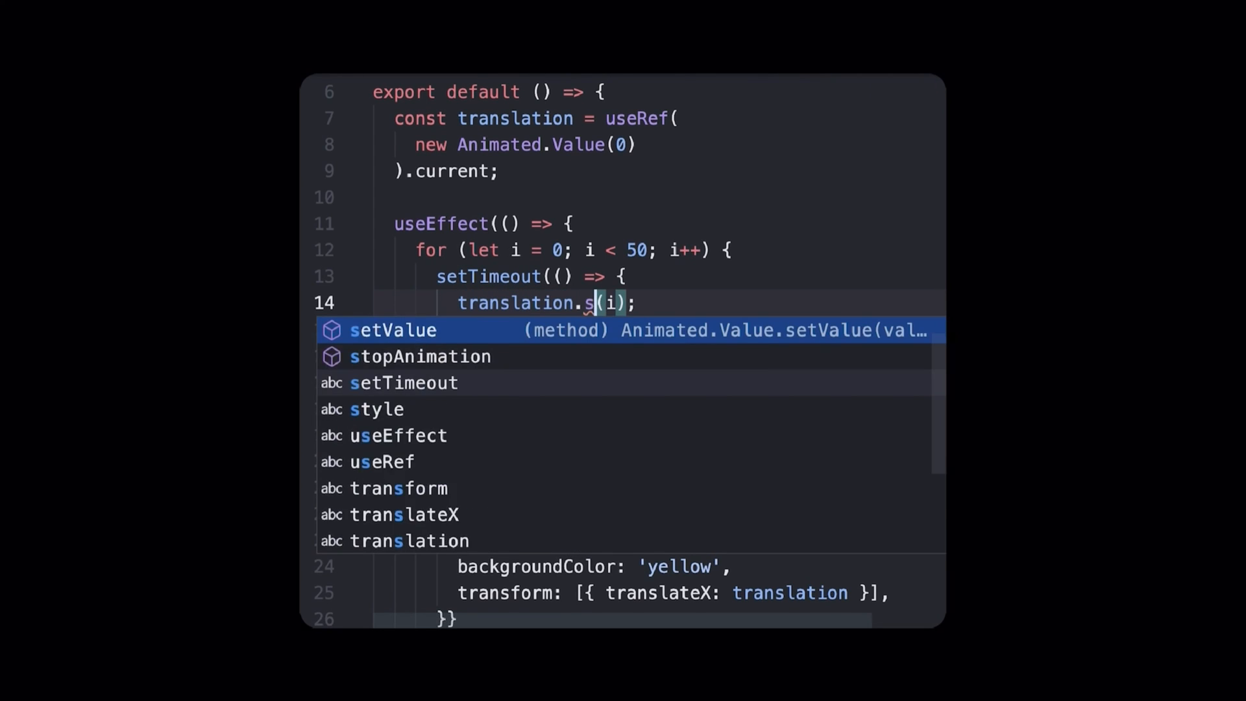
pyautogui.press('Tab')
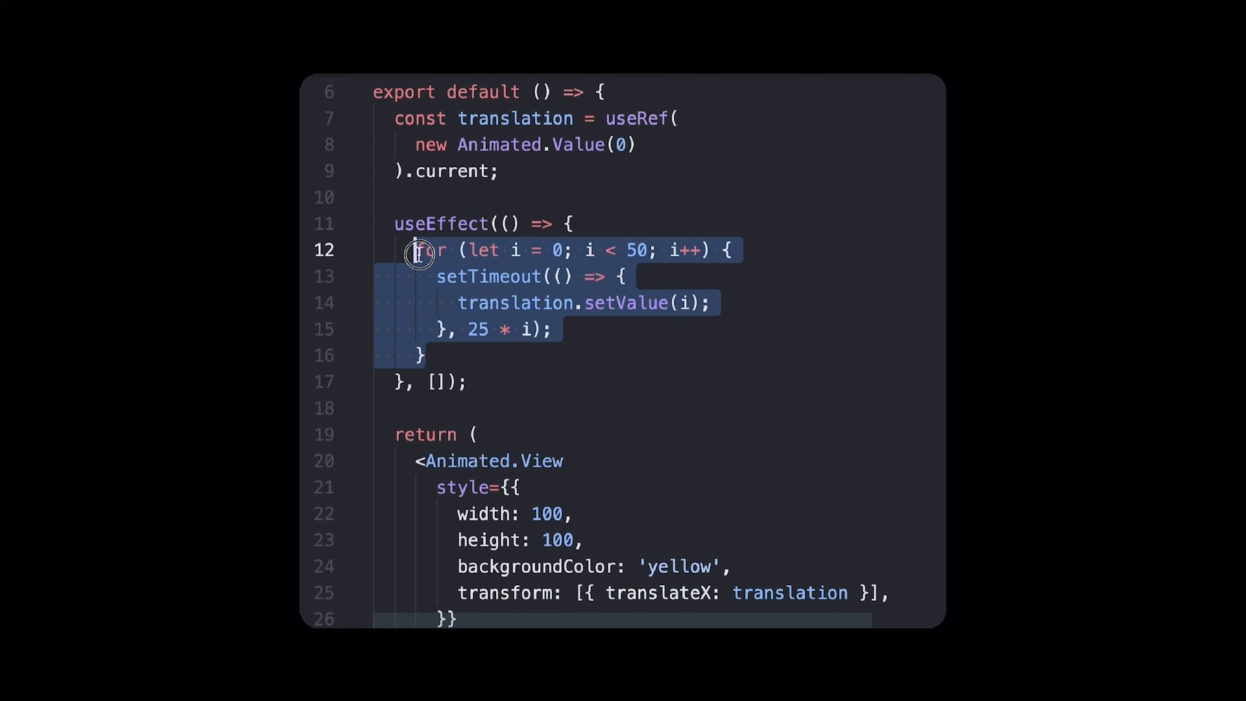
# Replace the loop with Animated.timing(translation, { toValue: 50 }).start()
pyautogui.press('Delete')
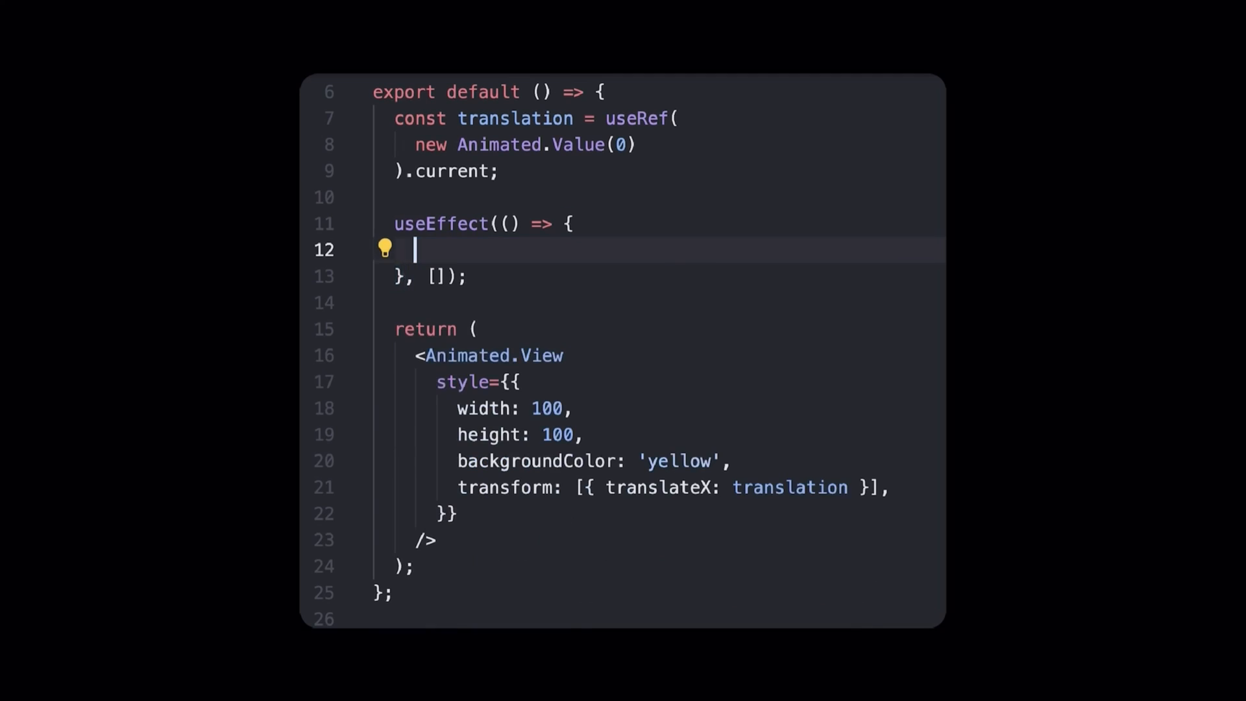
pyautogui.write('Animated.')
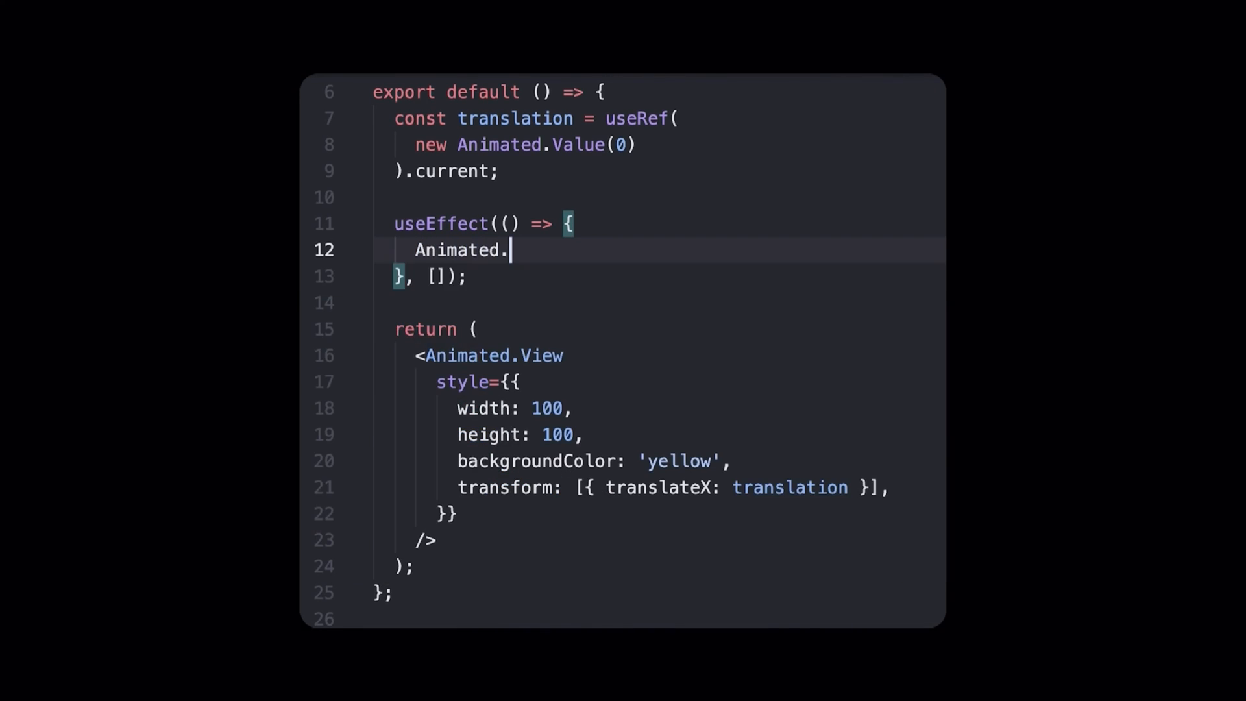
pyautogui.write('timing(translation, {')
pyautogui.write('to')
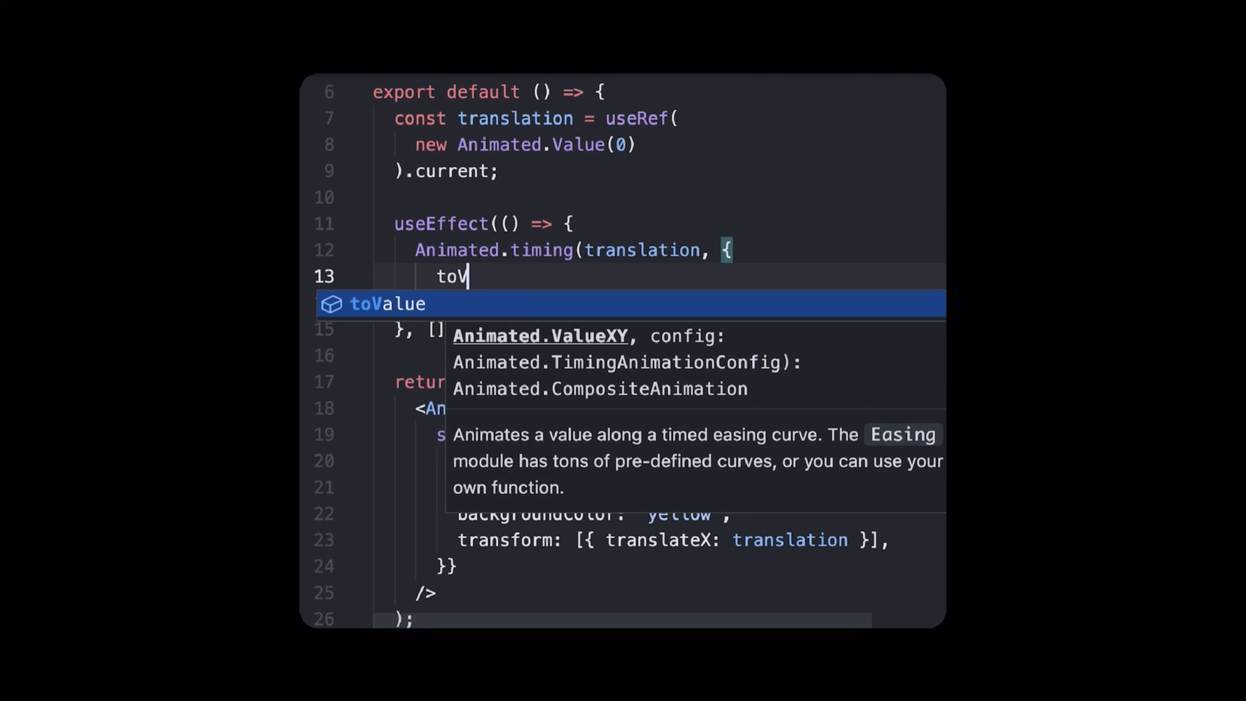
pyautogui.write('Value: 50')
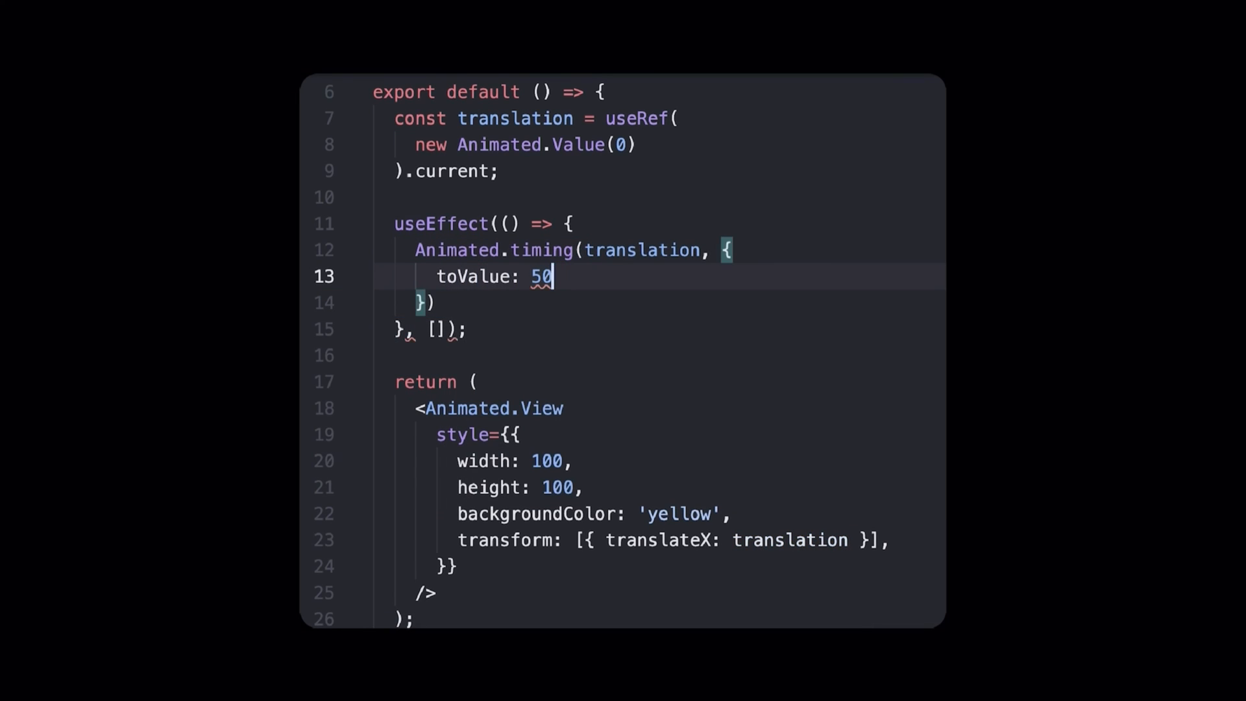
pyautogui.write(',')
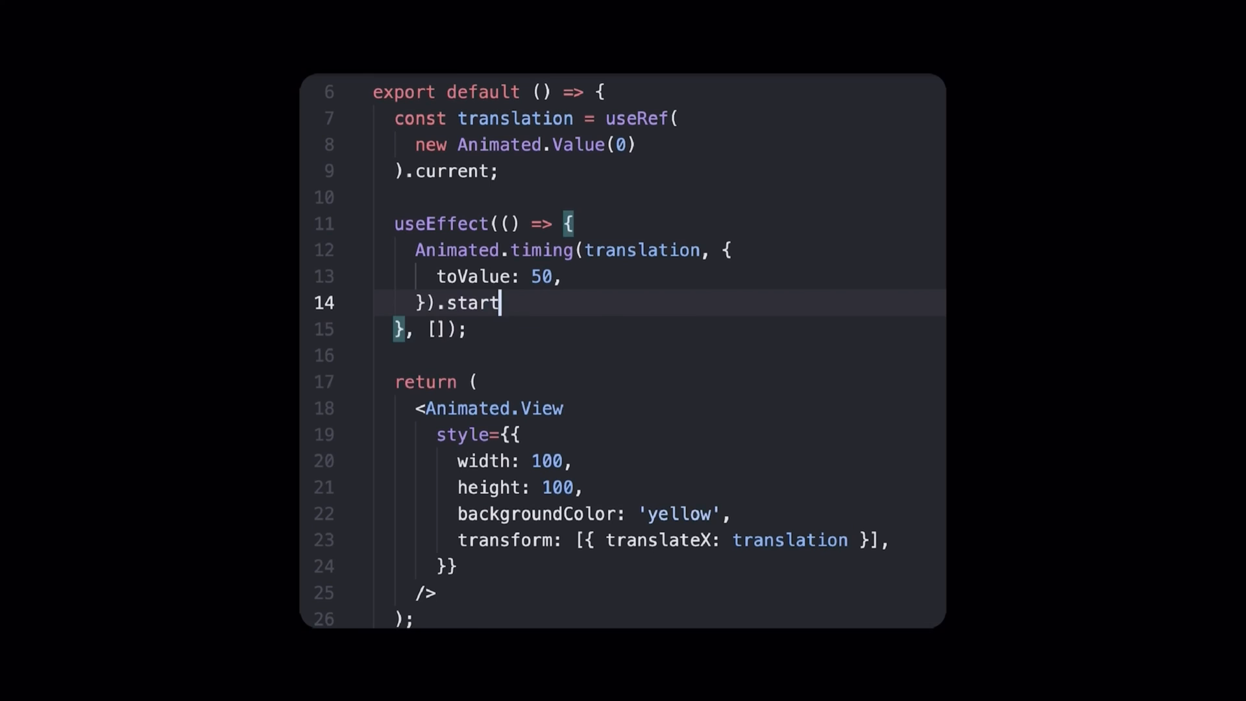
pyautogui.write('();')
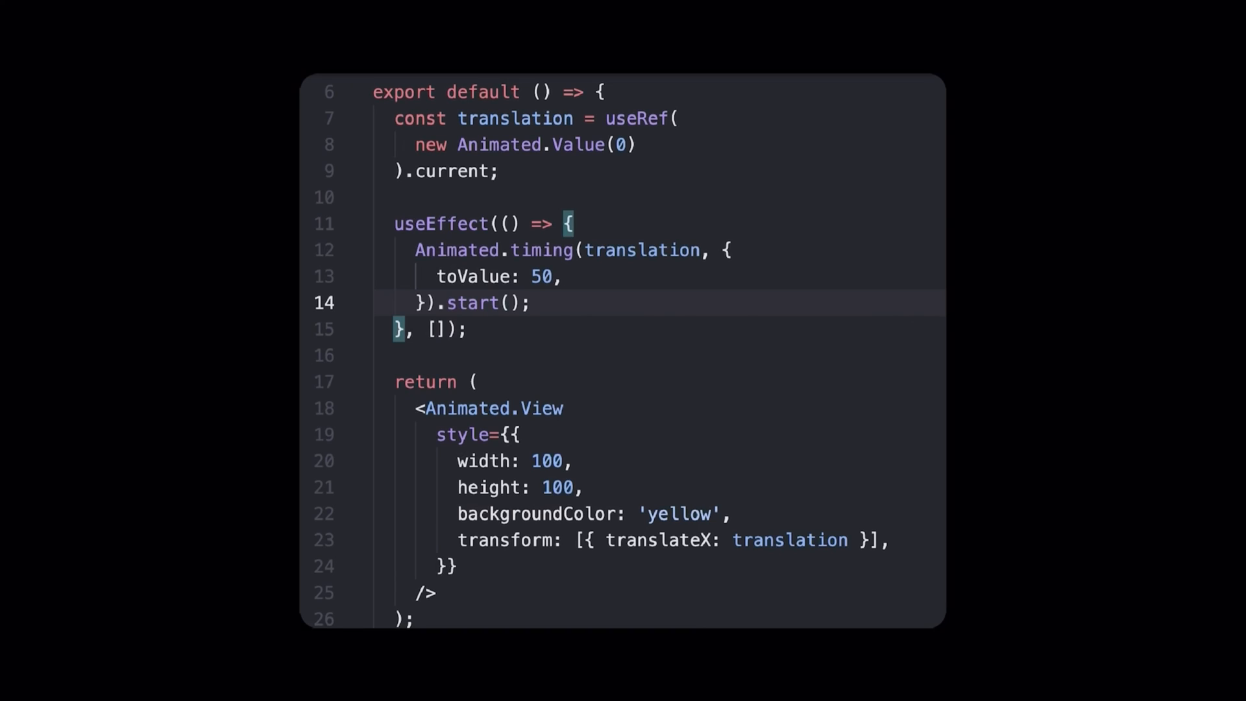
# Add useNativeDriver: true to the timing animation config
pyautogui.write('u')
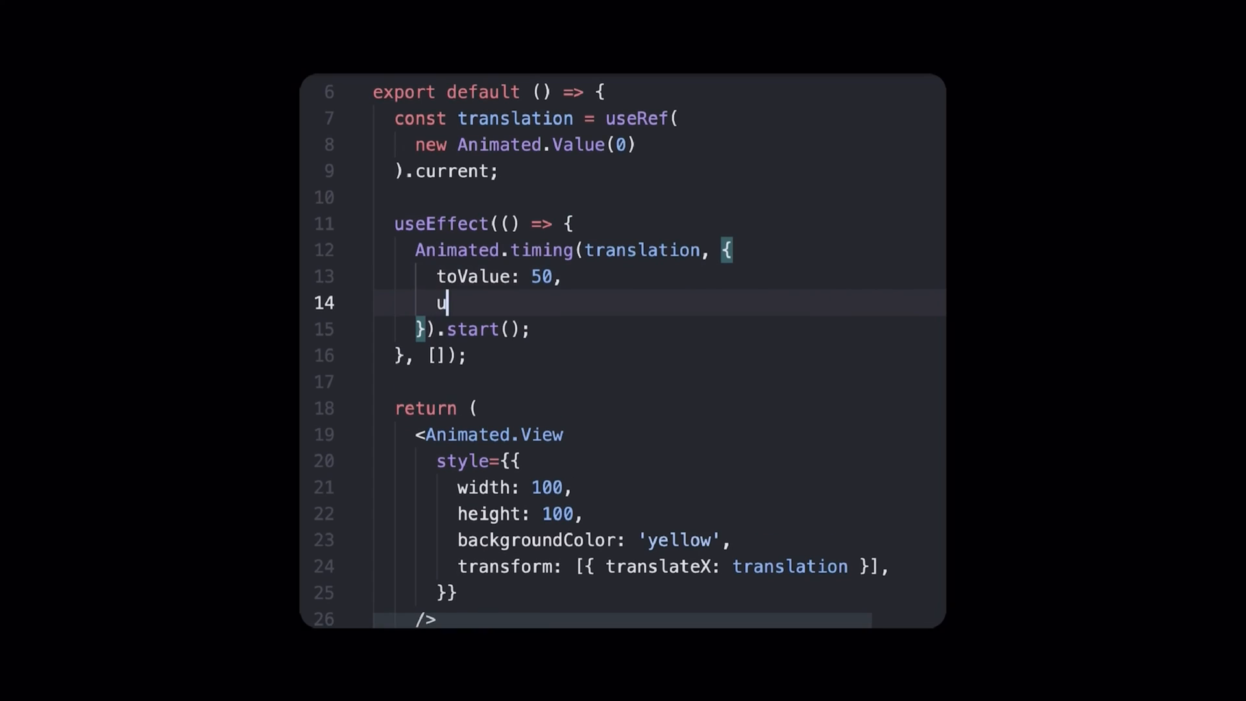
pyautogui.write('seNativeDriver: true')
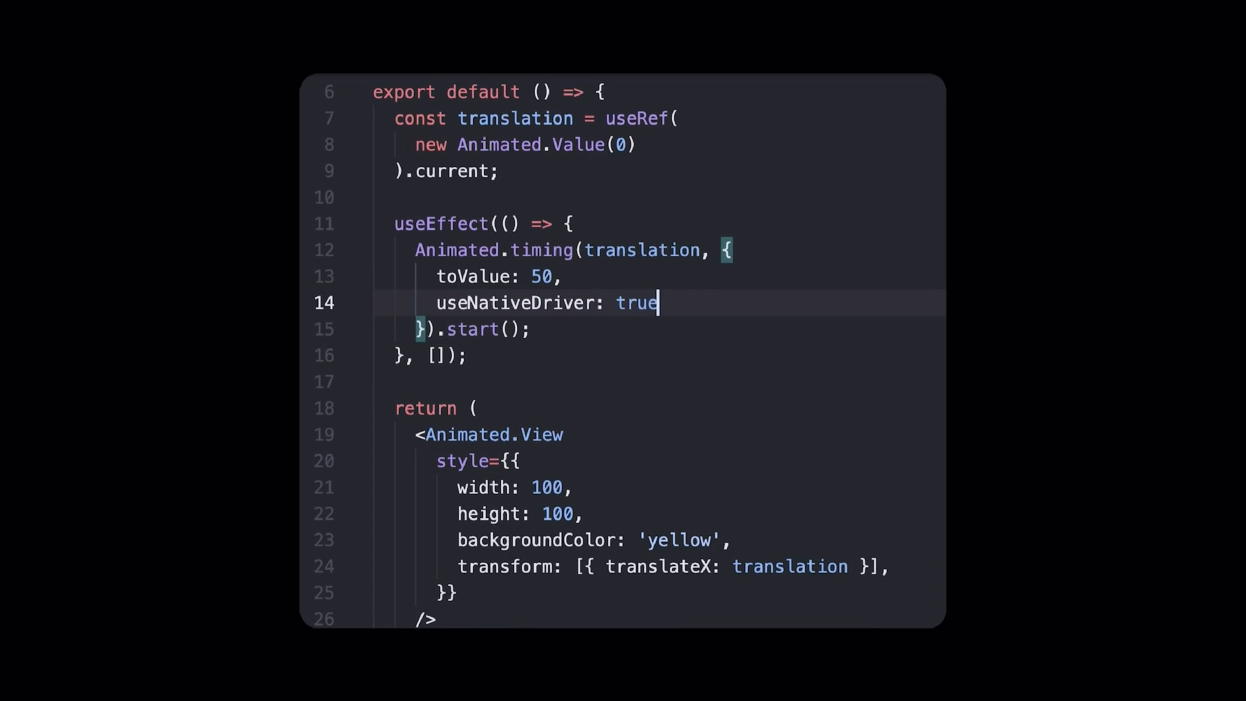
pyautogui.write(',')
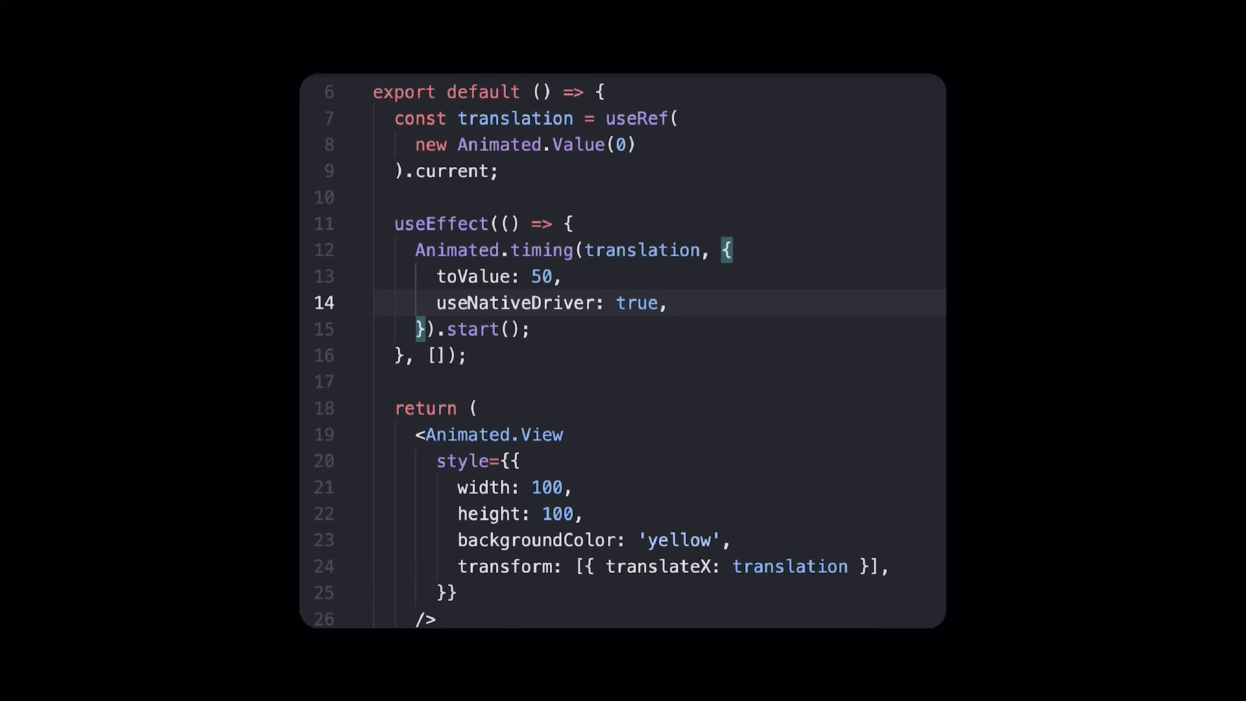